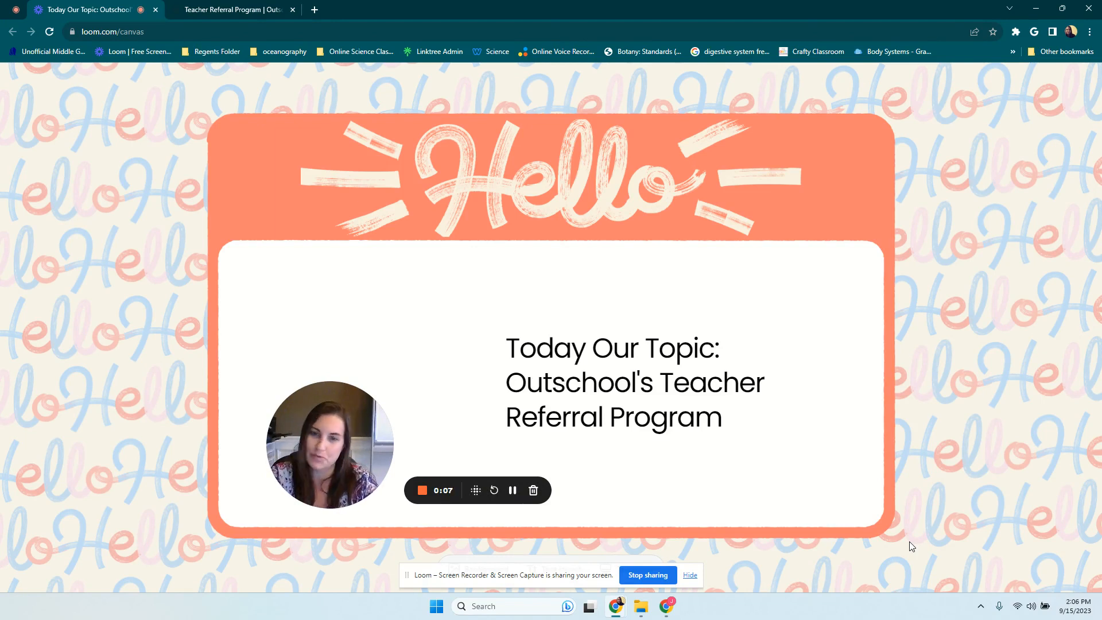
pyautogui.moveTo(922, 523)
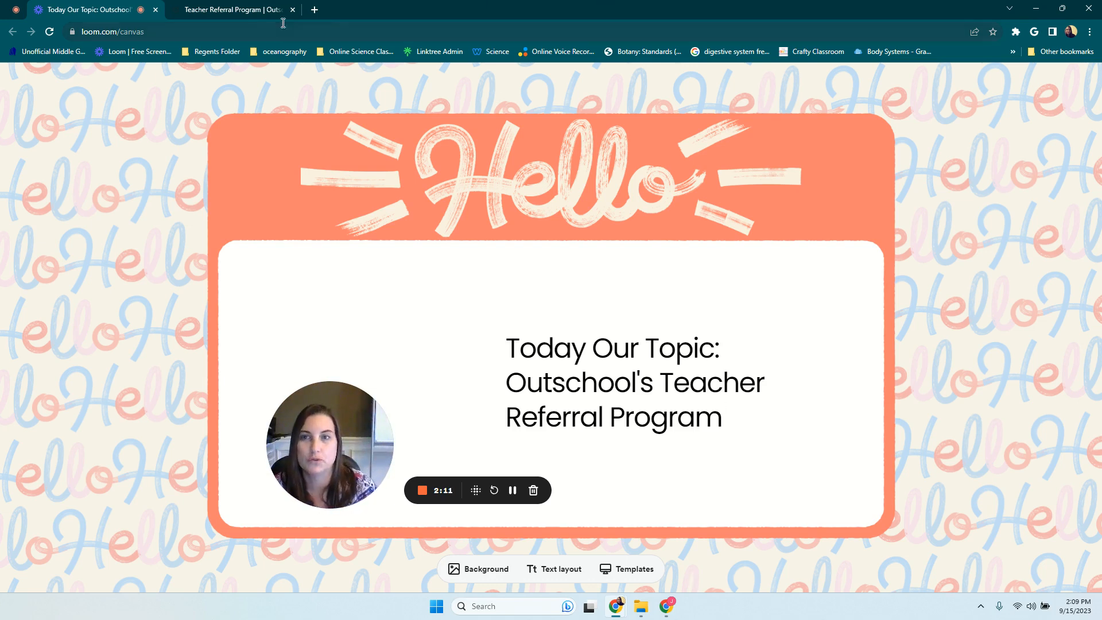
# - Show the Teacher Referral Program article and scroll down to its program outline
pyautogui.click(234, 9)
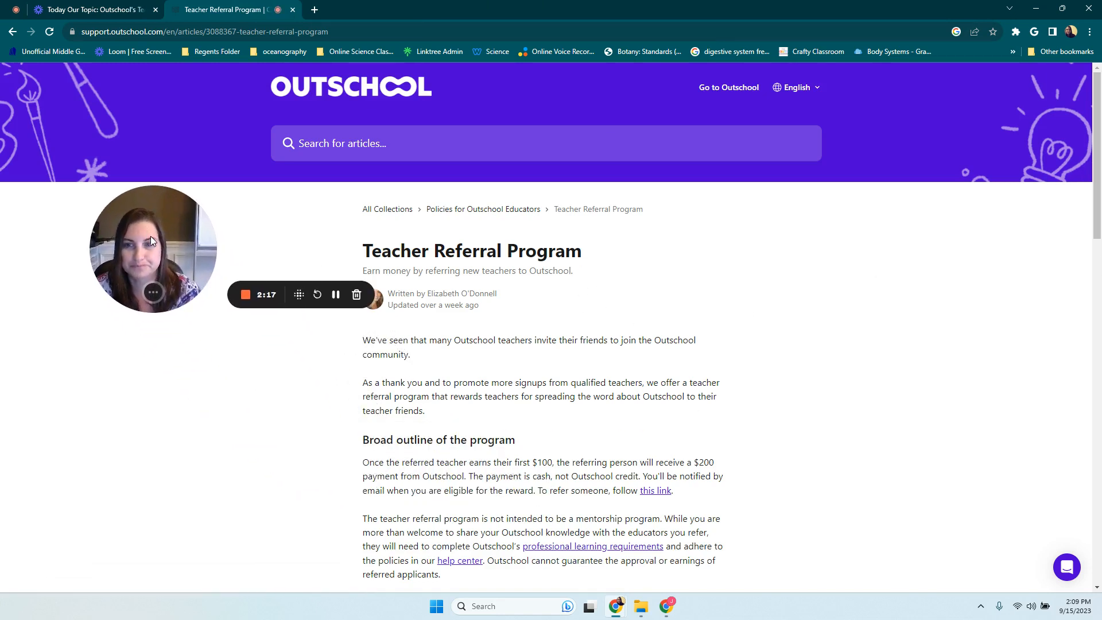
pyautogui.scroll(-3)
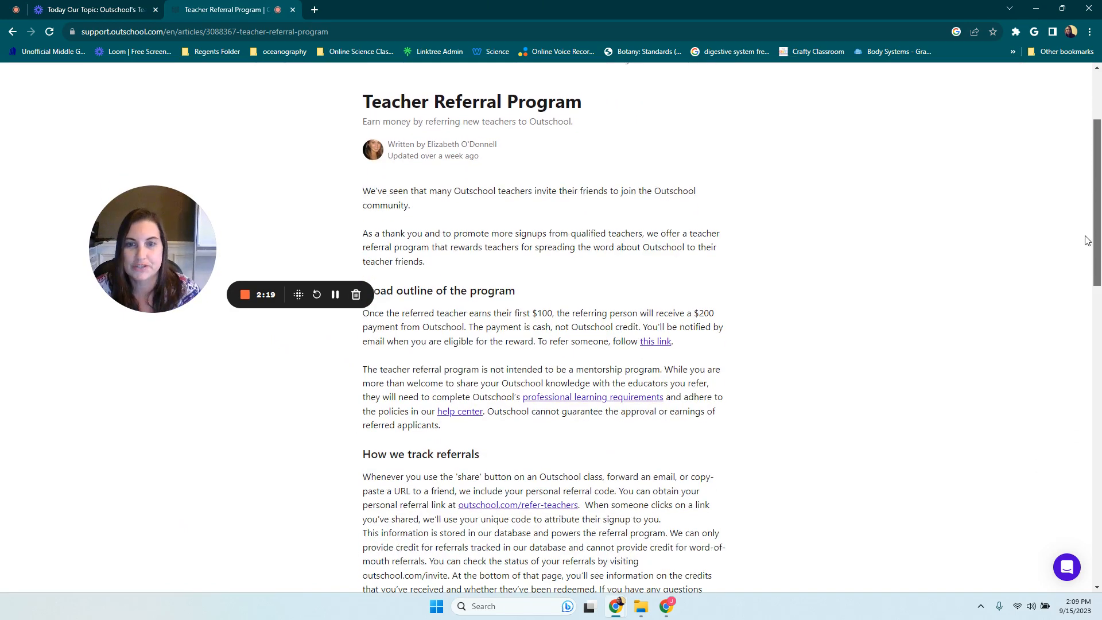
pyautogui.scroll(-3)
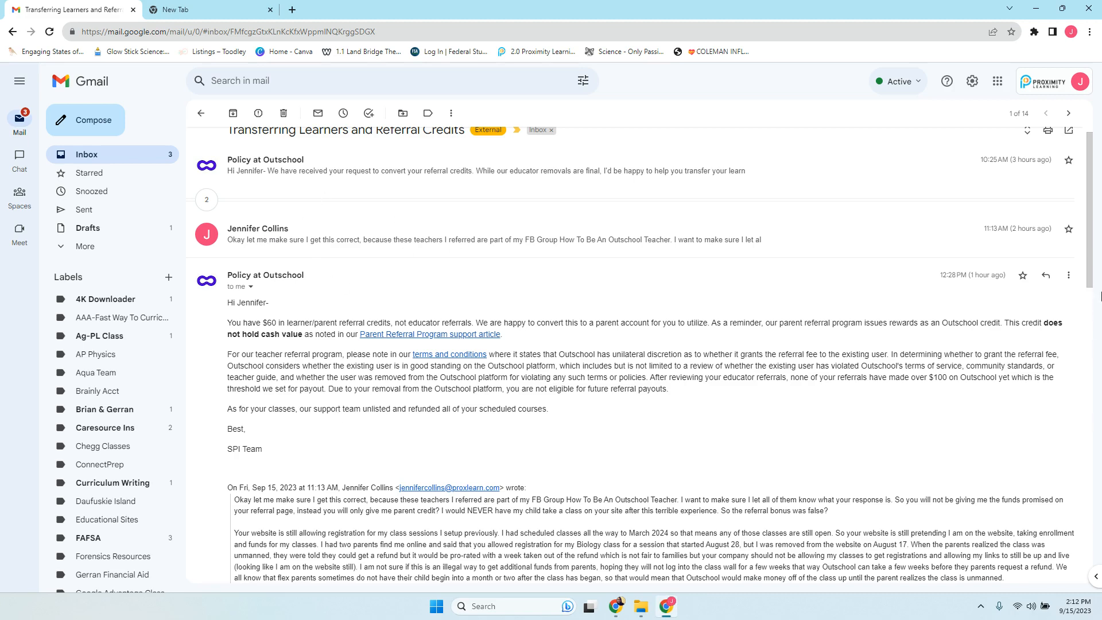
# - Scroll through the Outschool referral thread to read the Policy at Outschool reply
pyautogui.scroll(-3)
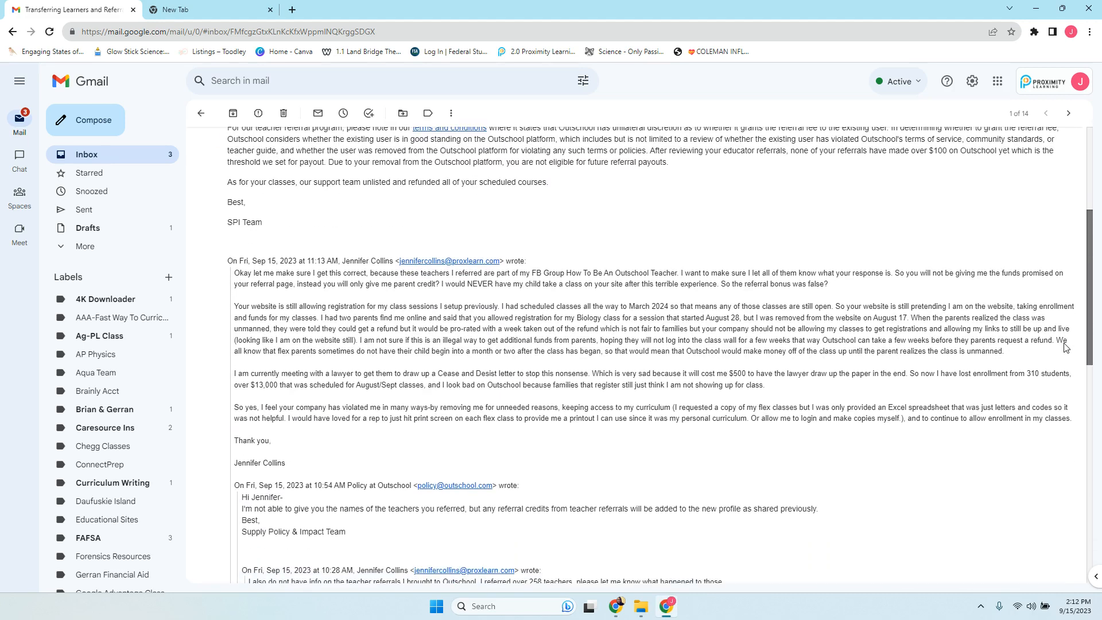
pyautogui.scroll(-3)
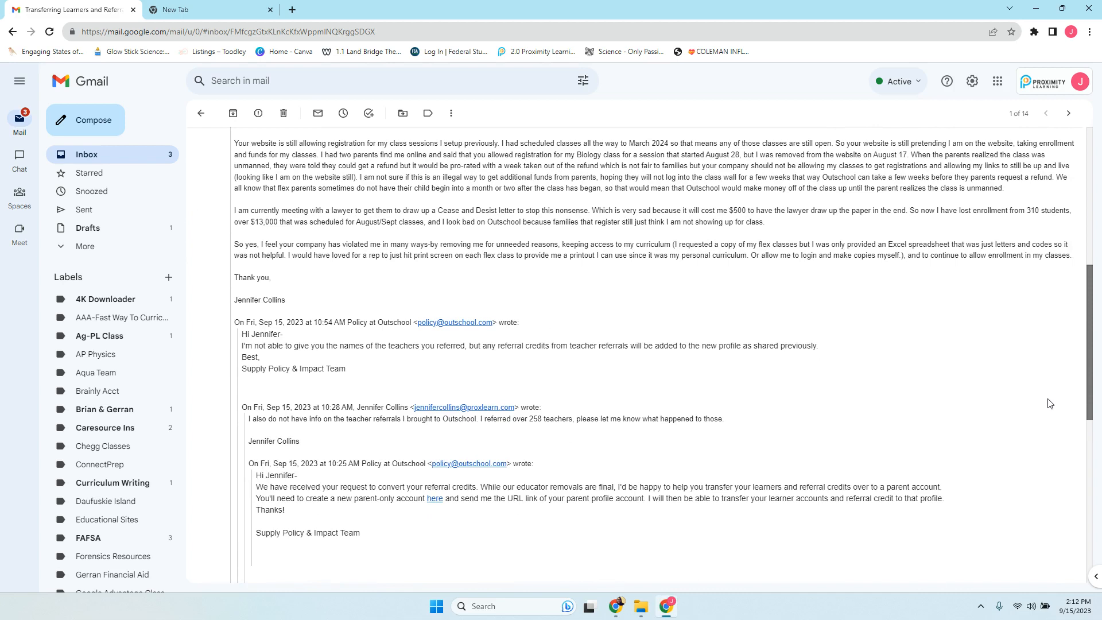
pyautogui.moveTo(1052, 402)
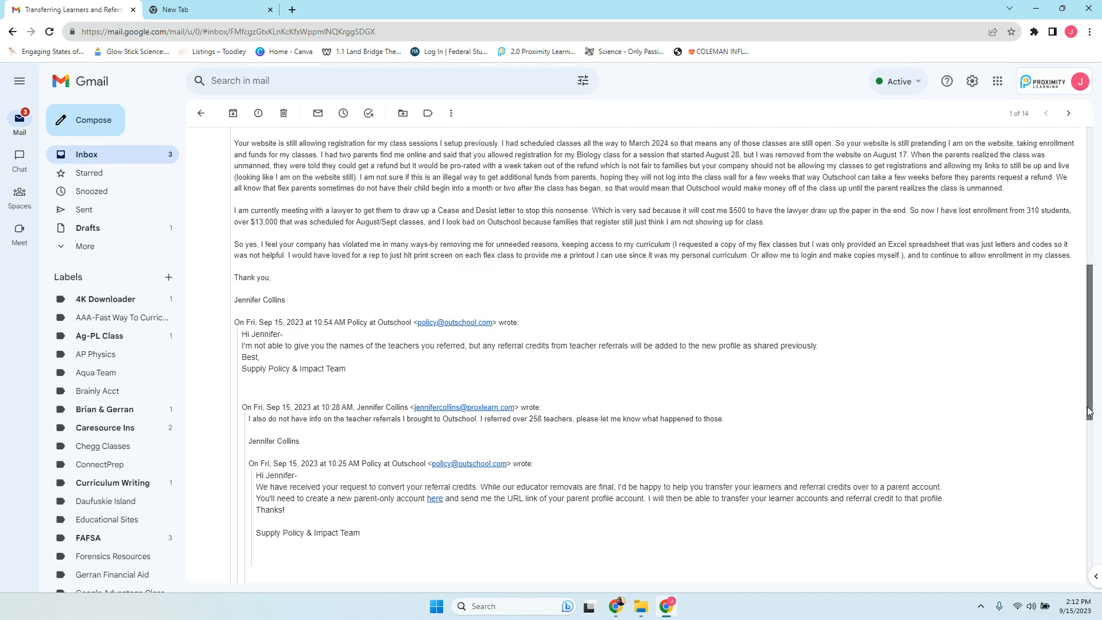
pyautogui.scroll(-3)
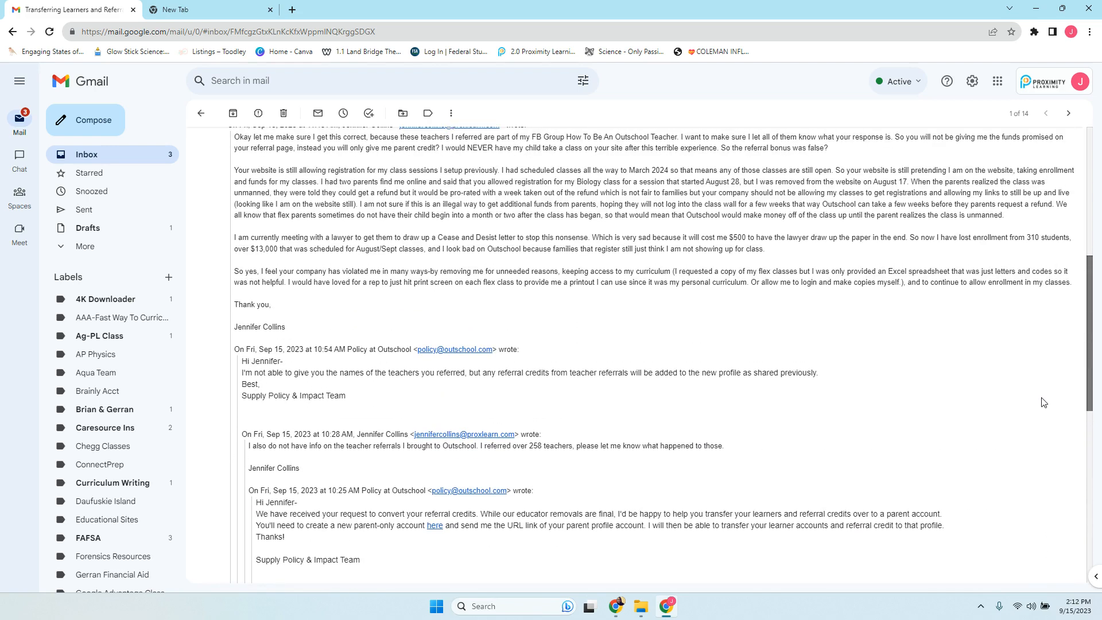
pyautogui.moveTo(365, 387)
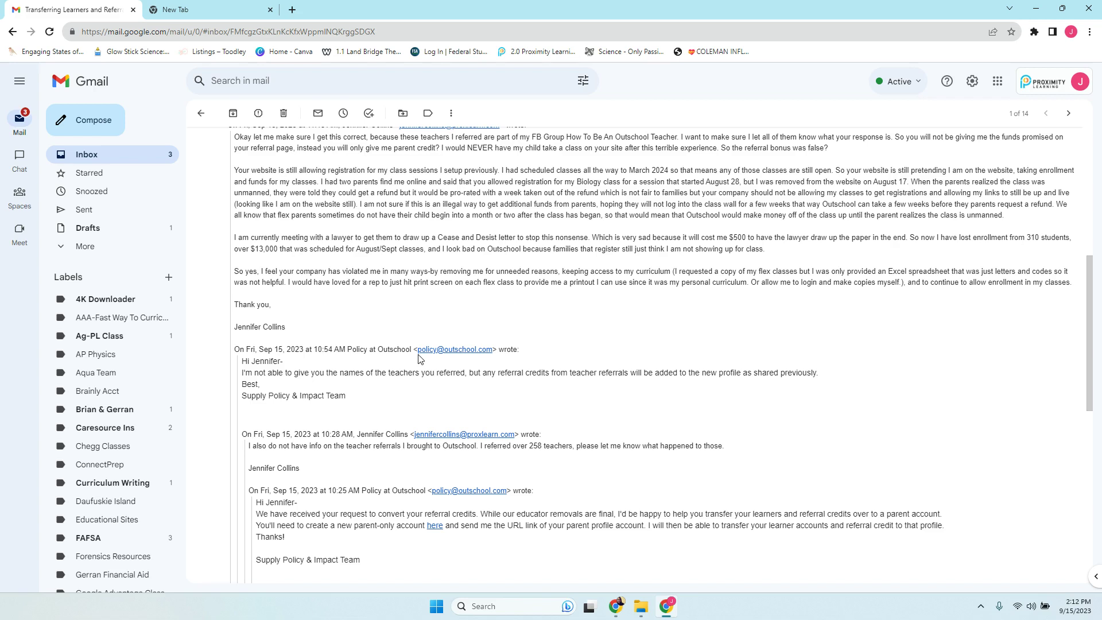
pyautogui.moveTo(256, 456)
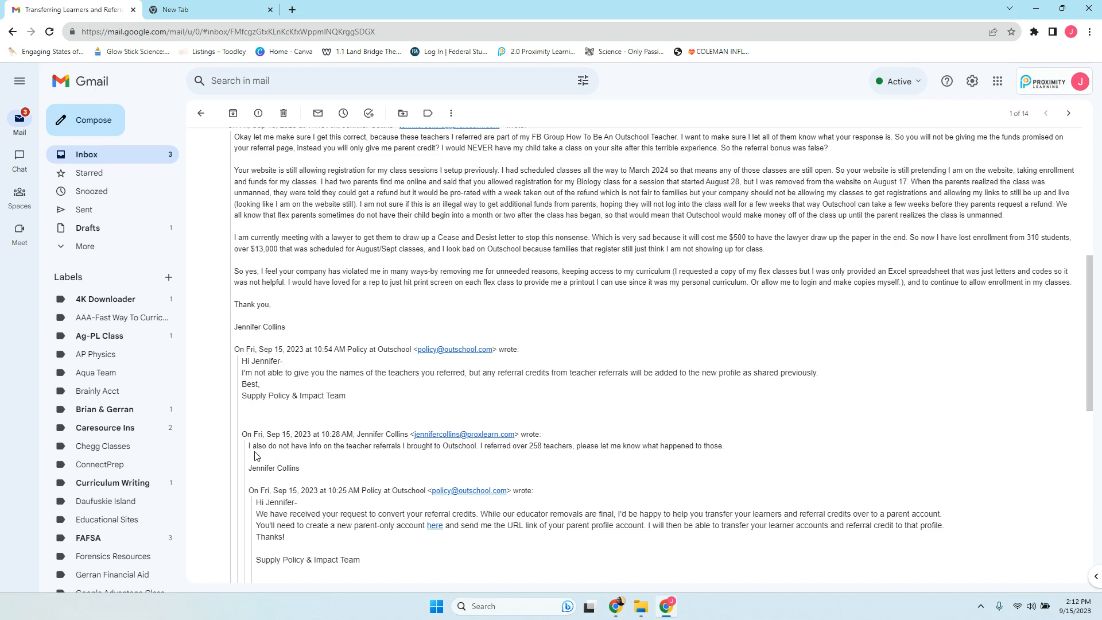
pyautogui.moveTo(351, 461)
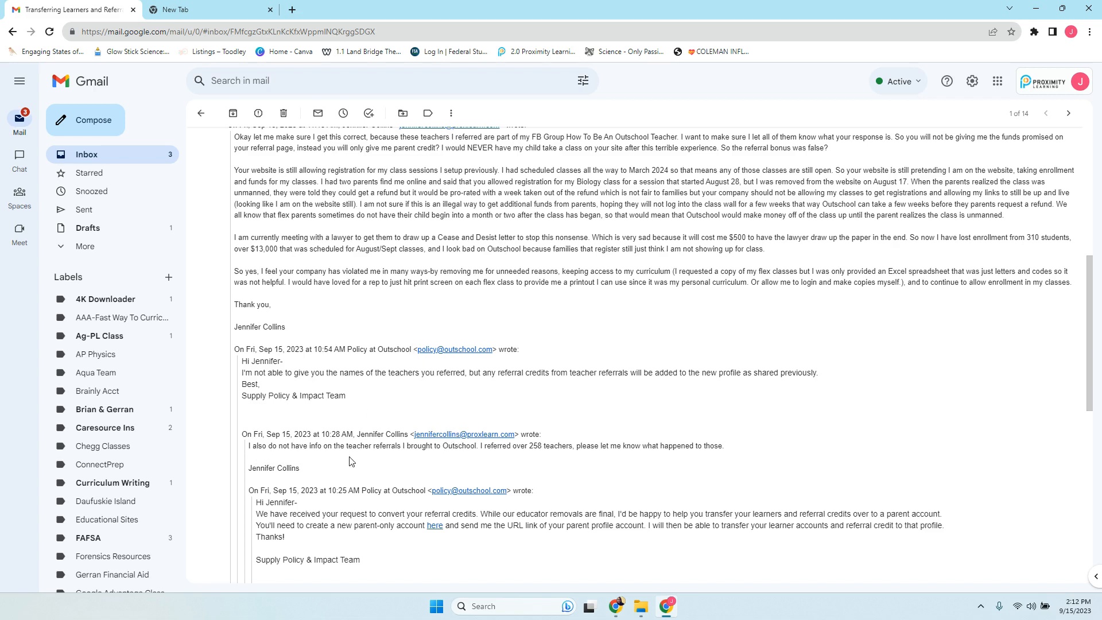
pyautogui.moveTo(494, 460)
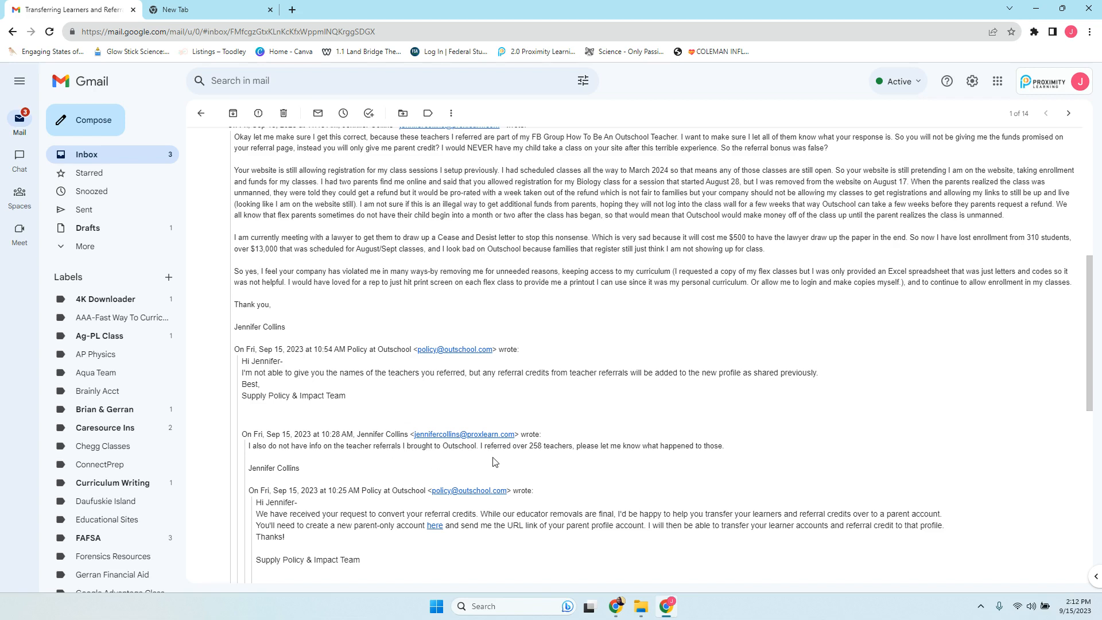
pyautogui.moveTo(564, 456)
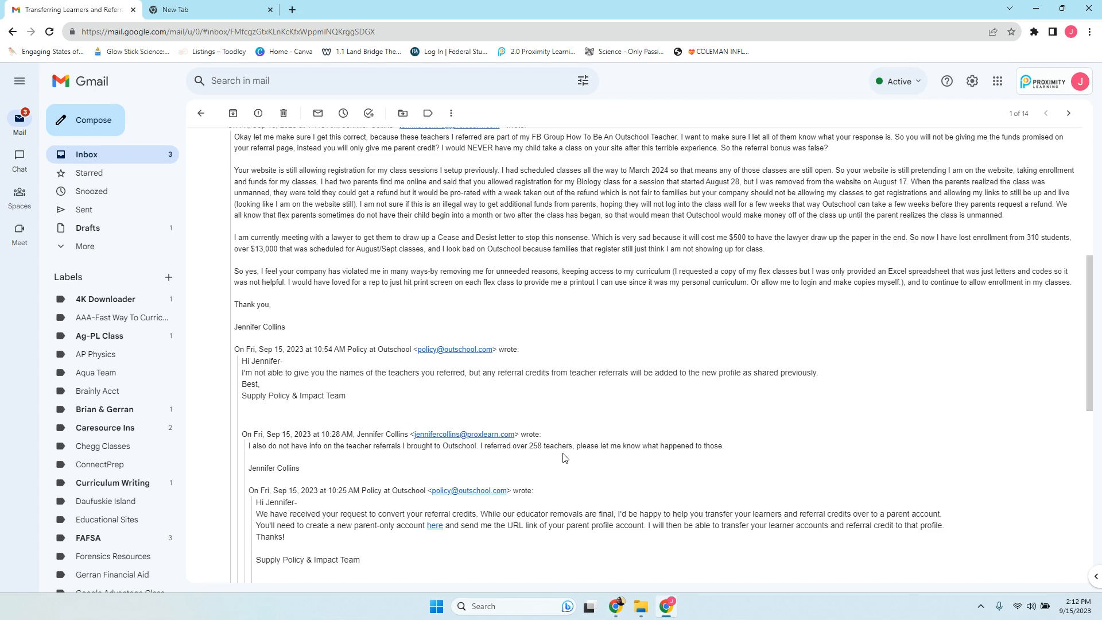
pyautogui.moveTo(317, 335)
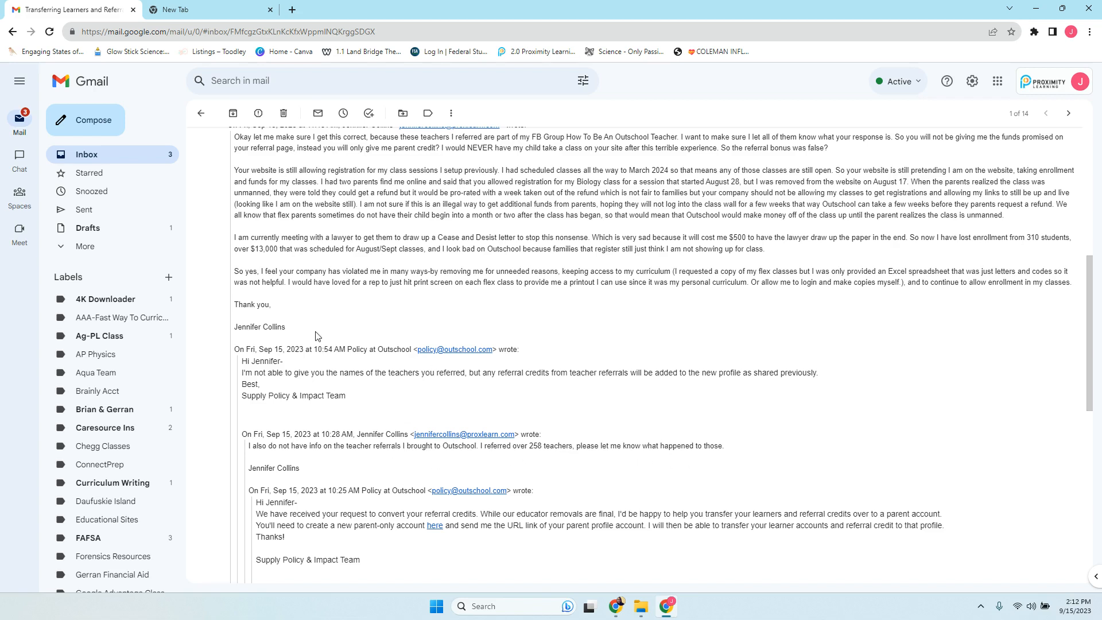
pyautogui.moveTo(294, 386)
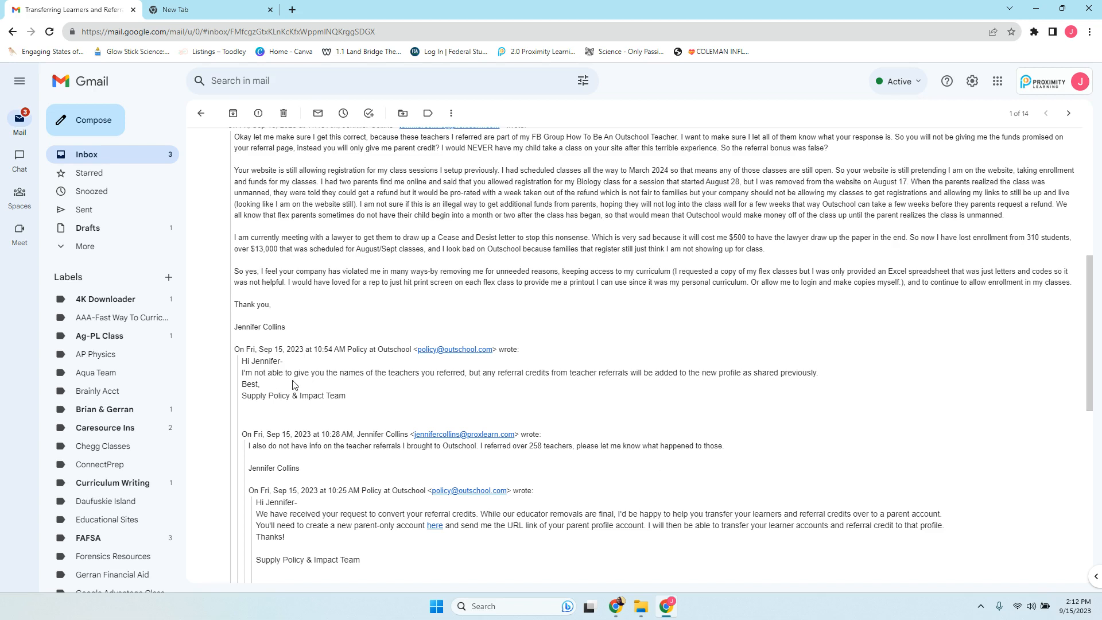
pyautogui.moveTo(408, 393)
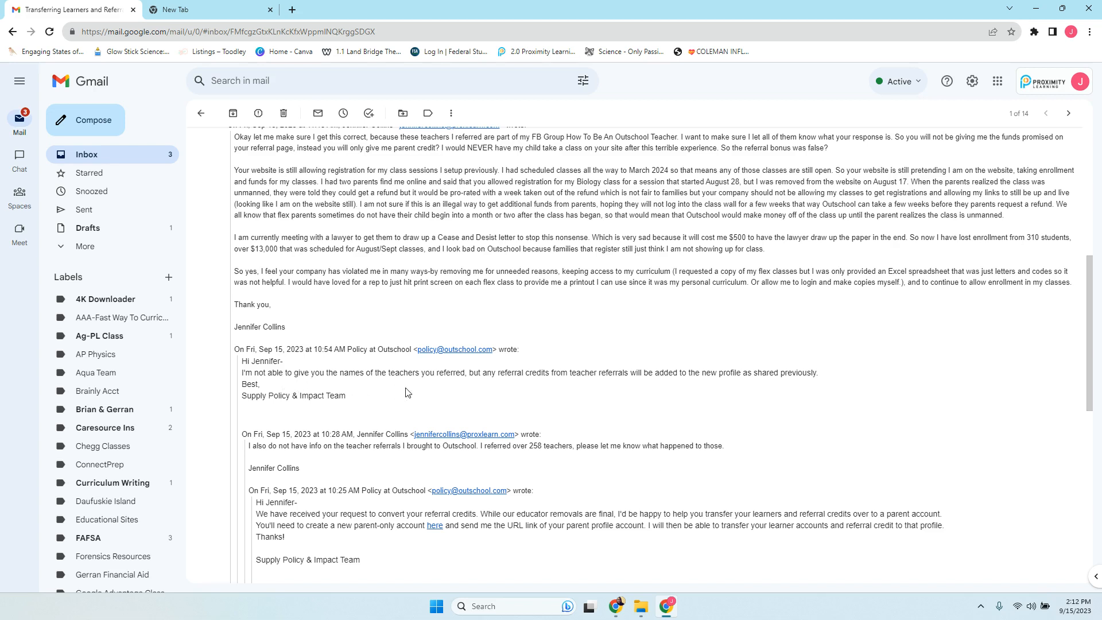
pyautogui.moveTo(472, 391)
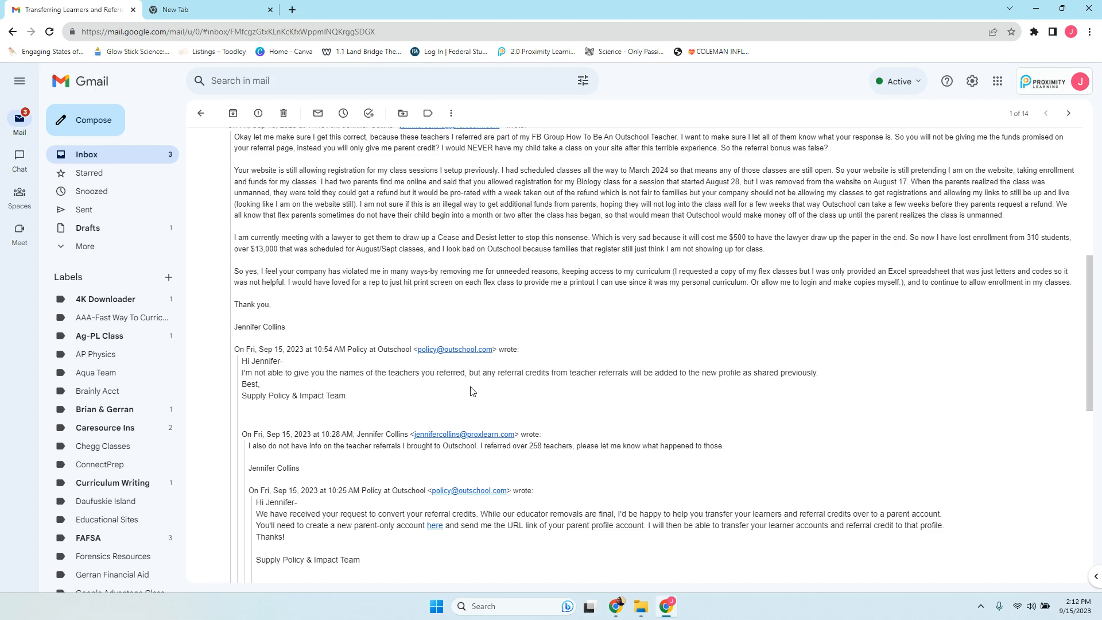
pyautogui.moveTo(701, 376)
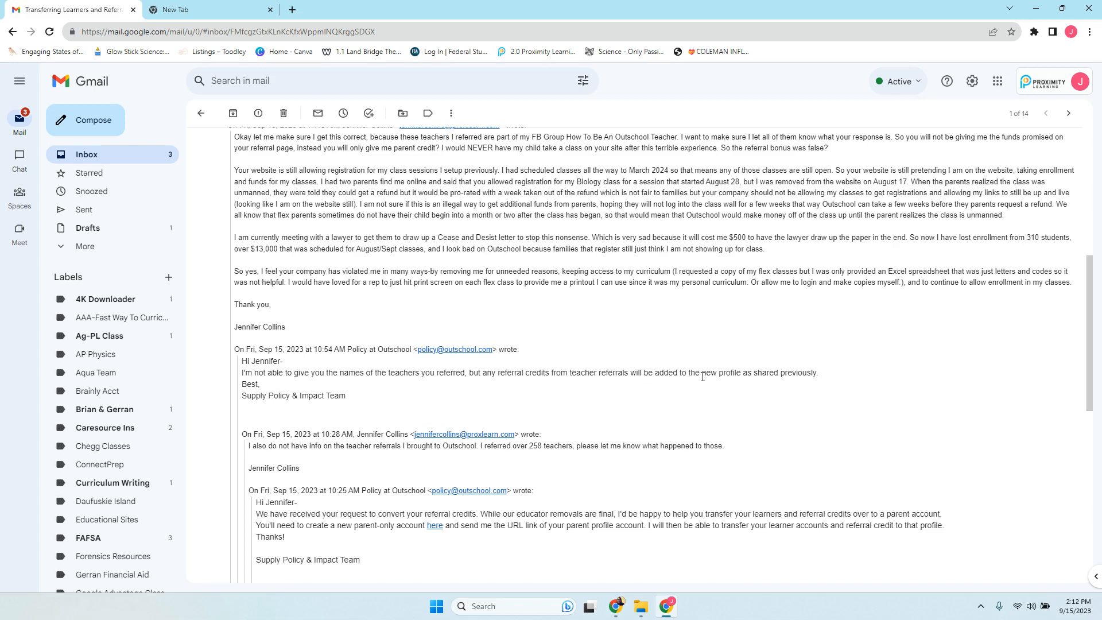
pyautogui.moveTo(758, 384)
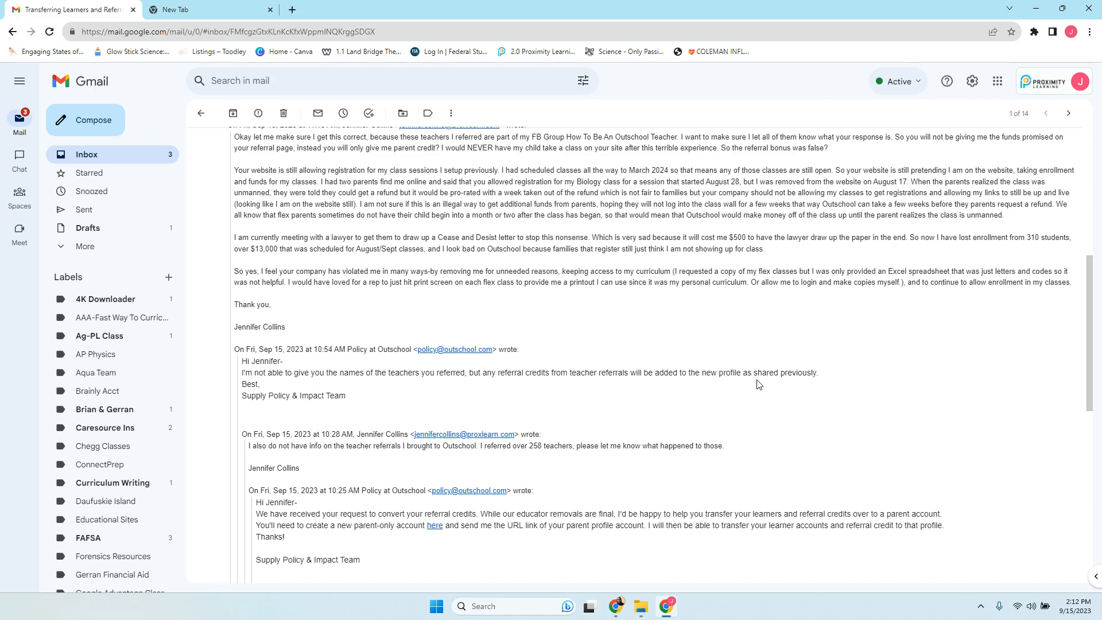
pyautogui.moveTo(801, 375)
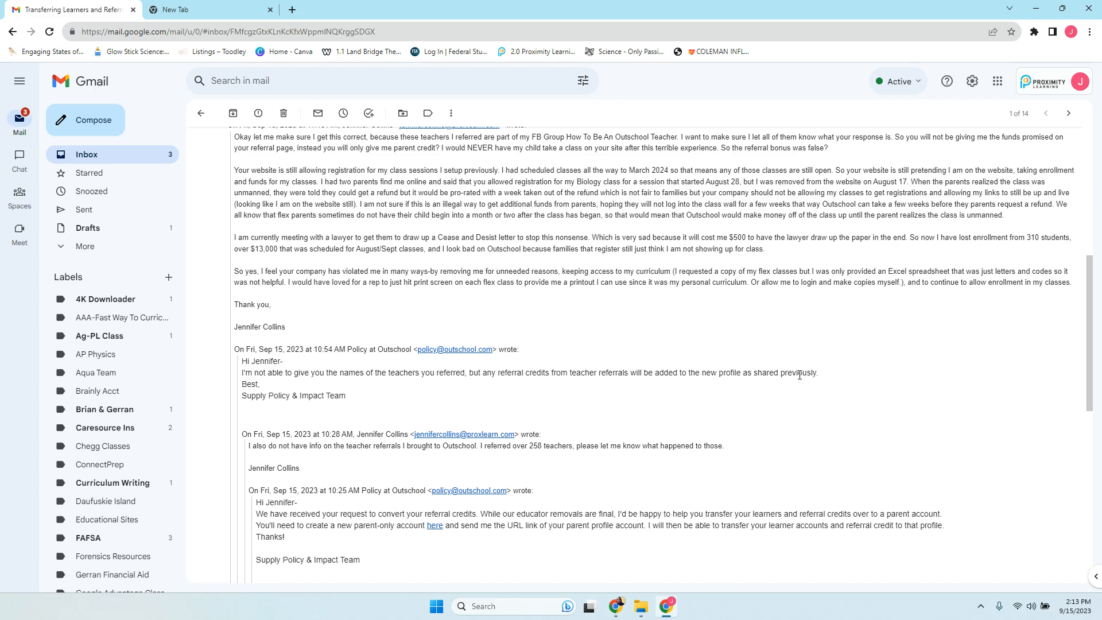
pyautogui.moveTo(1078, 337)
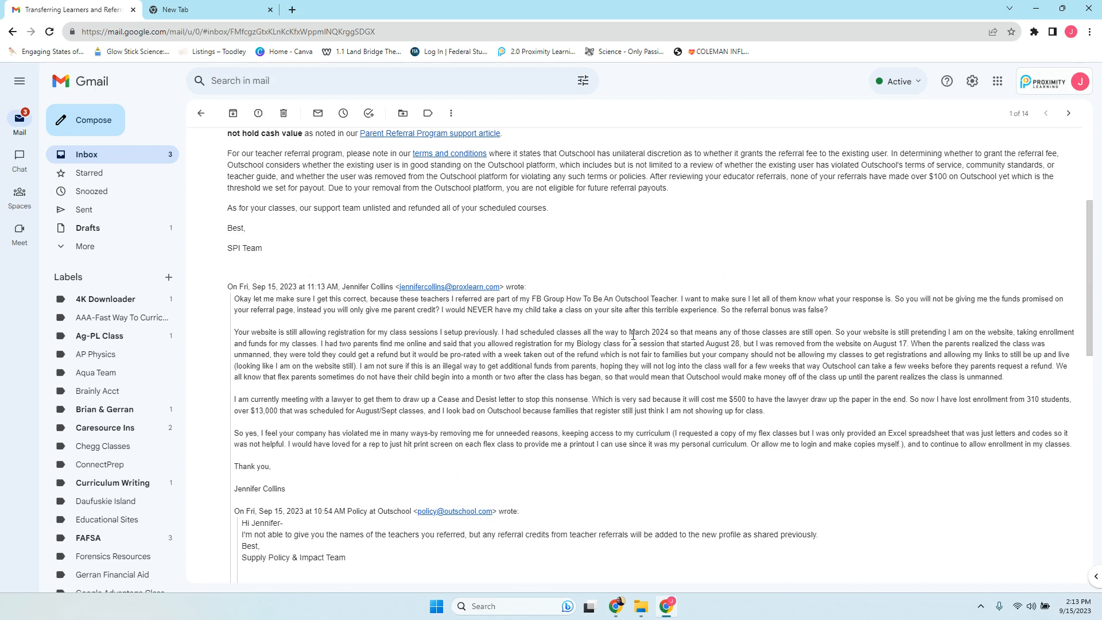
pyautogui.moveTo(699, 273)
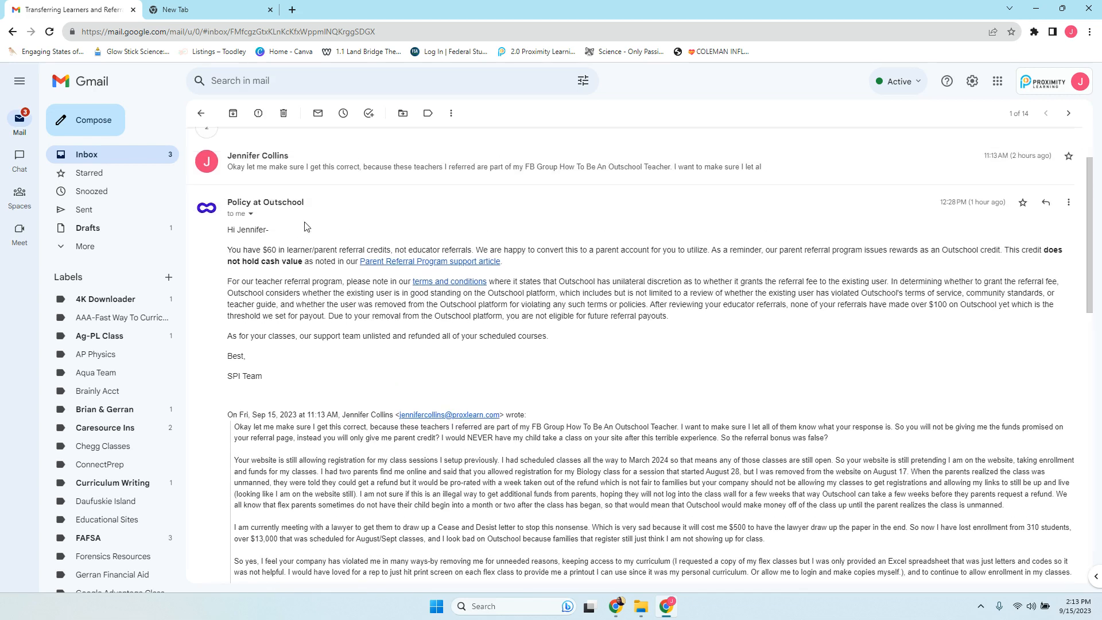
pyautogui.moveTo(308, 244)
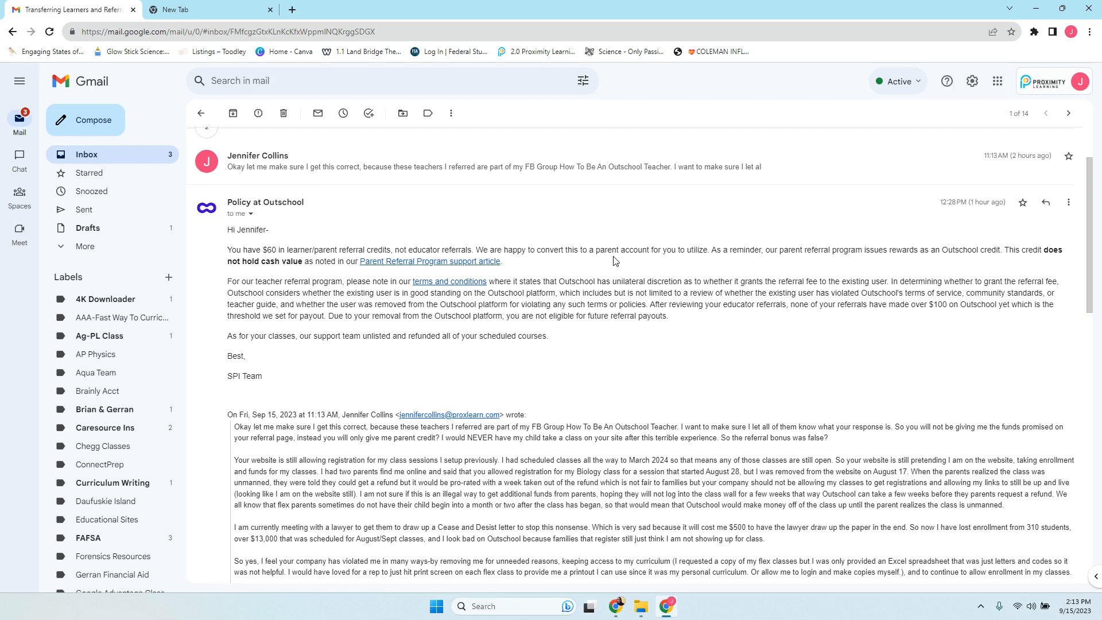
pyautogui.moveTo(700, 263)
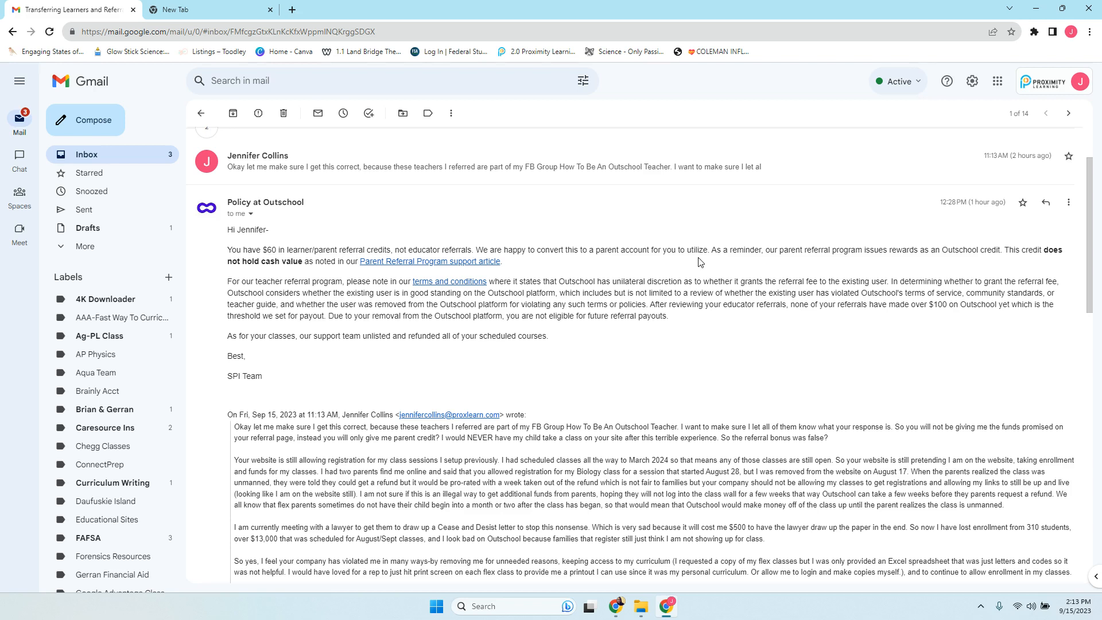
pyautogui.moveTo(268, 276)
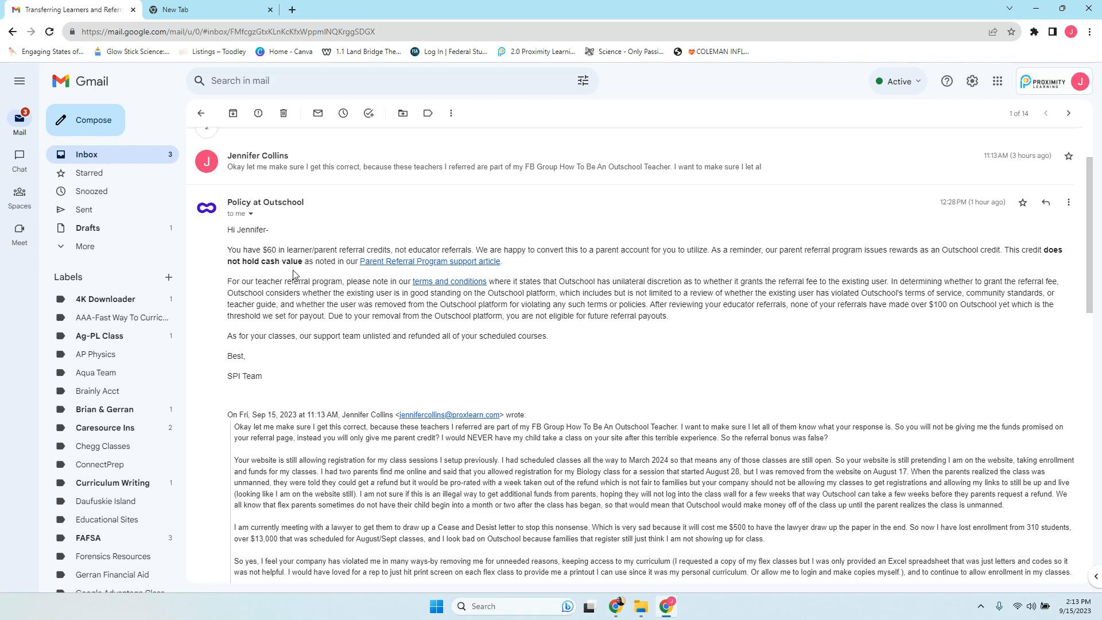
pyautogui.moveTo(368, 284)
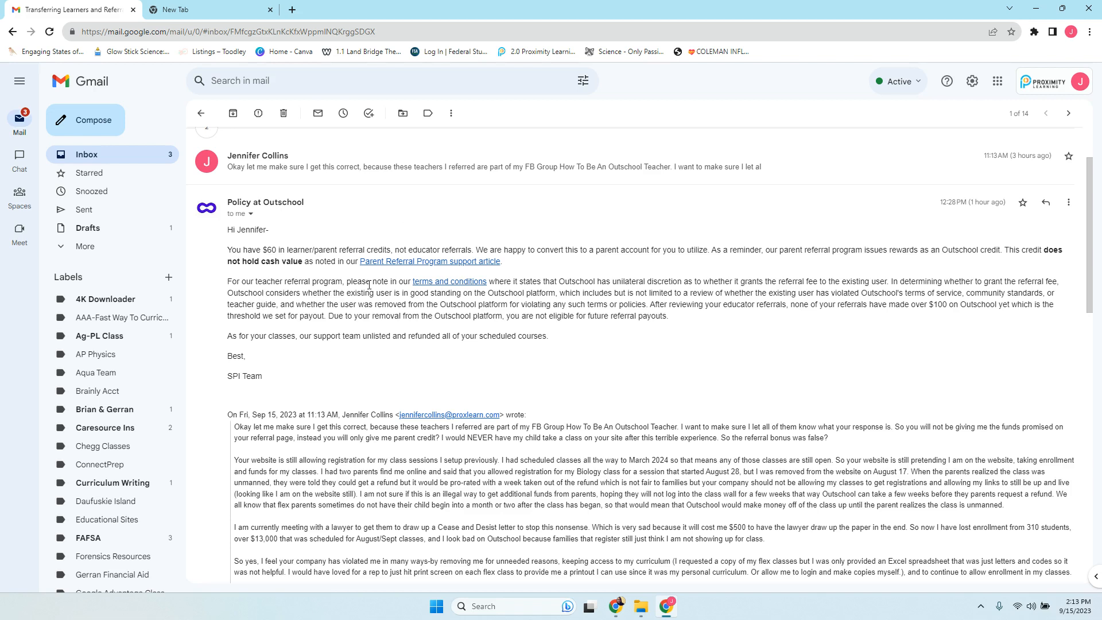
pyautogui.moveTo(492, 288)
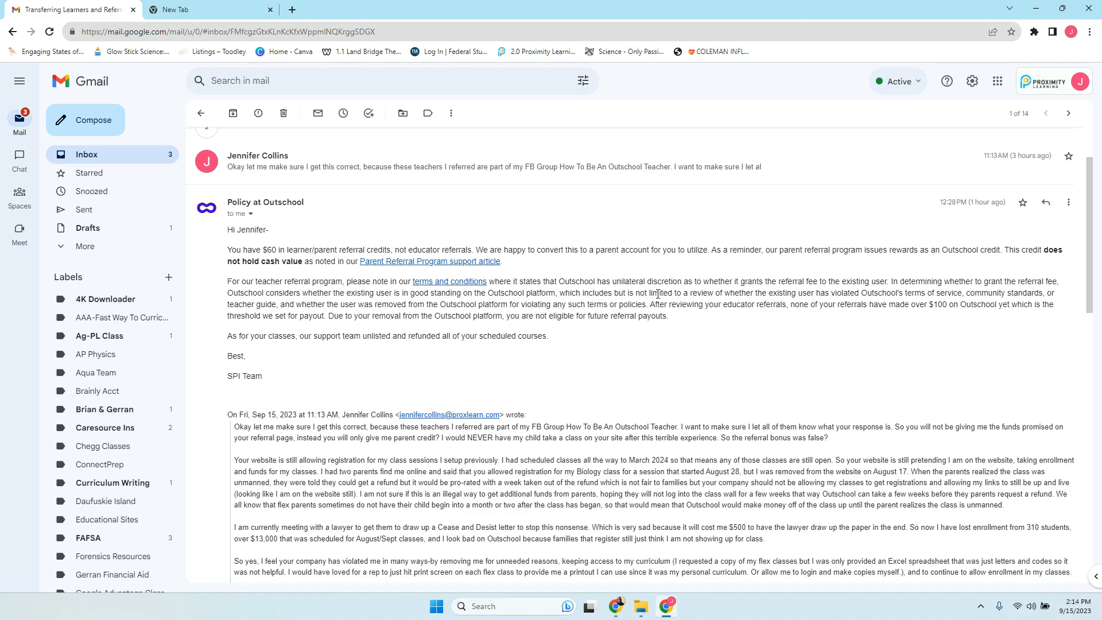
pyautogui.moveTo(560, 524)
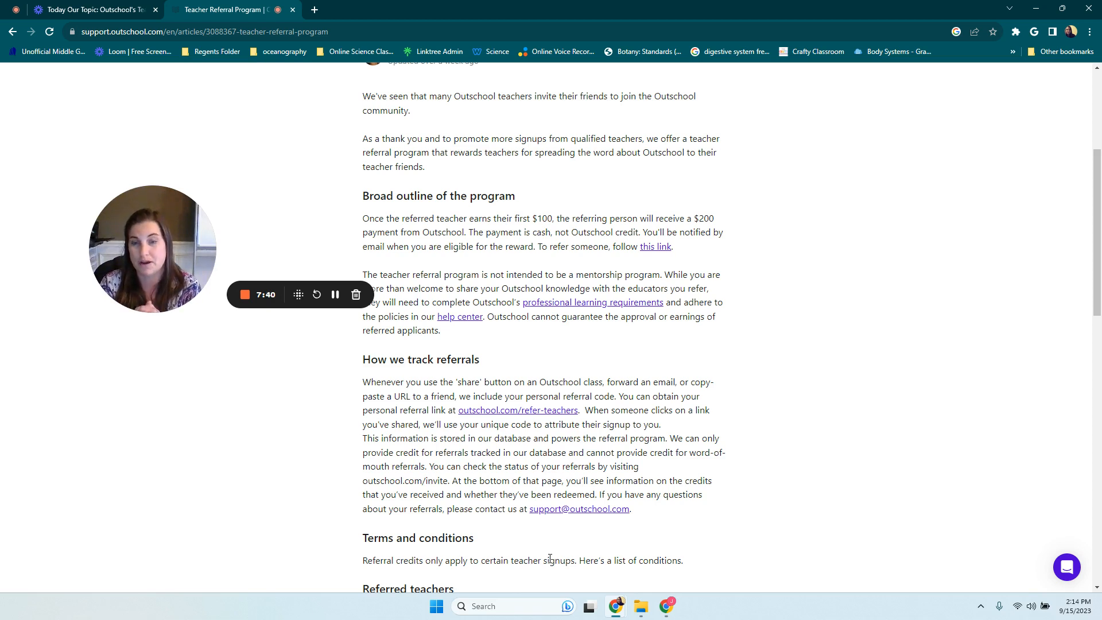
pyautogui.moveTo(191, 406)
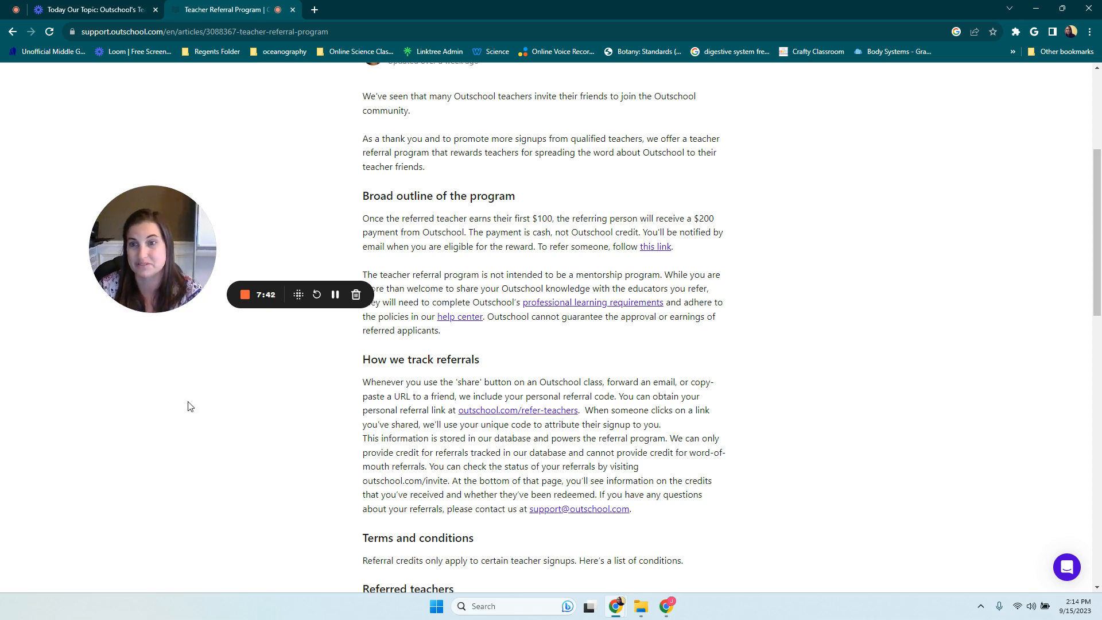